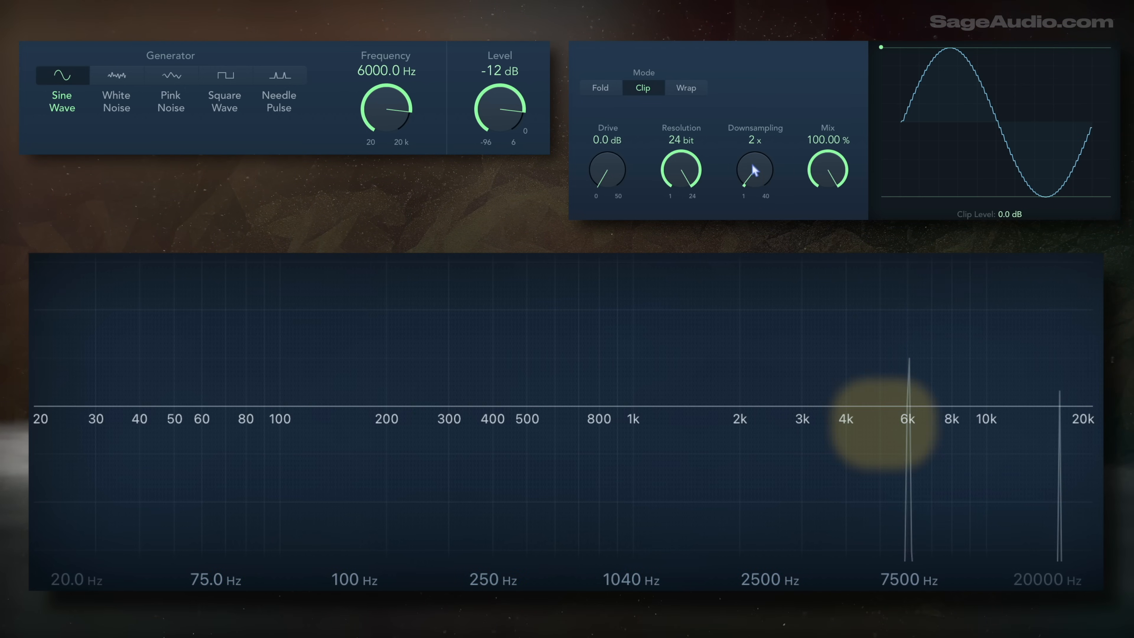
# - Raise Bitcrusher downsampling from 2x to 5x on the 6000 Hz tone, spreading aliased peaks
pyautogui.moveTo(754, 170); pyautogui.dragTo(754, 163)
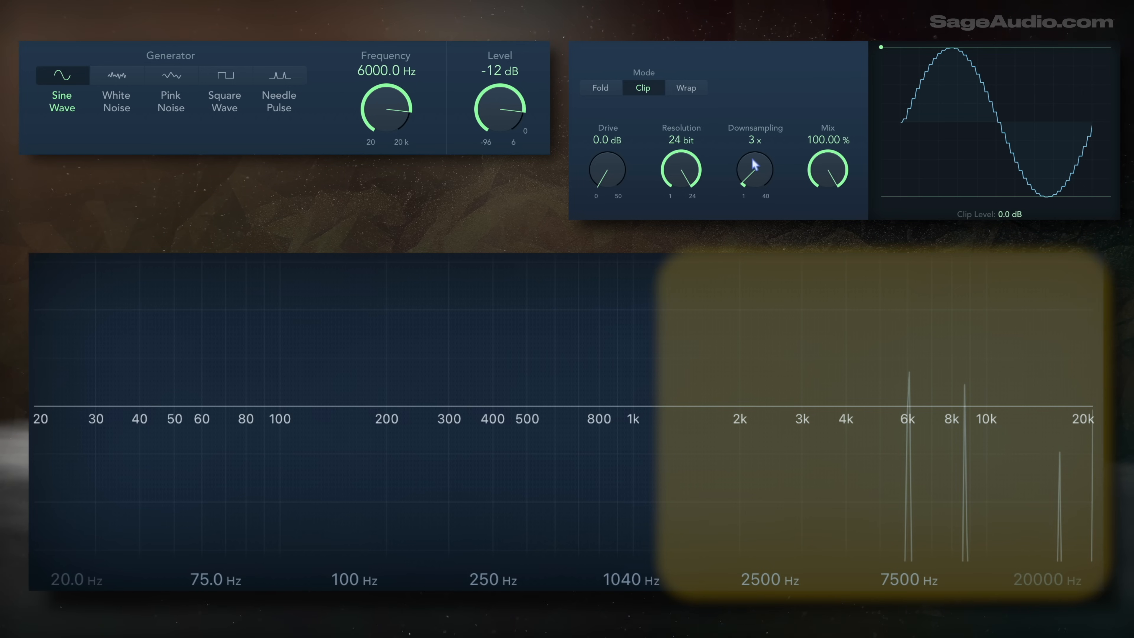
pyautogui.moveTo(754, 172); pyautogui.dragTo(759, 159)
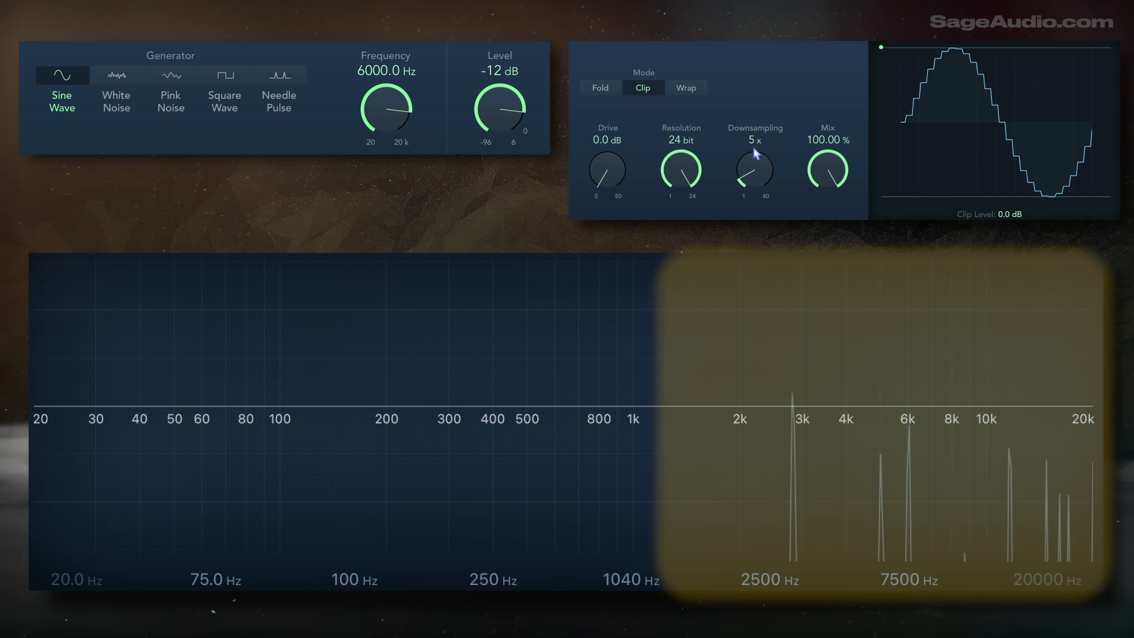
pyautogui.moveTo(754, 172); pyautogui.dragTo(756, 167)
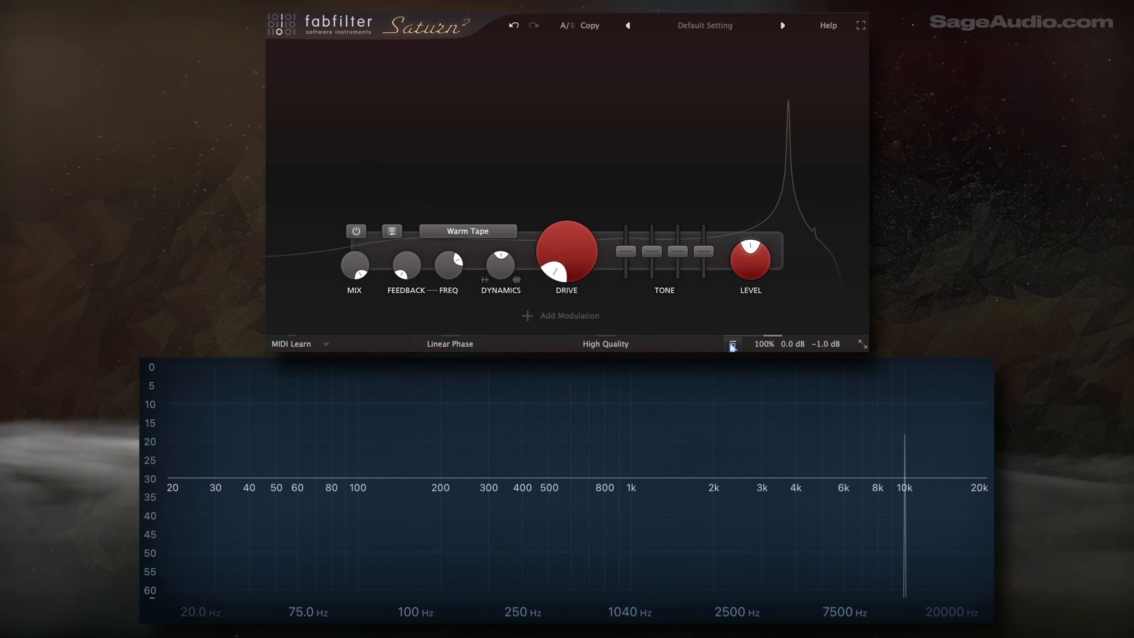
# - Turn up Saturn 2's Warm Tape drive so aliases appear near 7.5 kHz and 15 kHz
pyautogui.moveTo(567, 257); pyautogui.dragTo(563, 271)
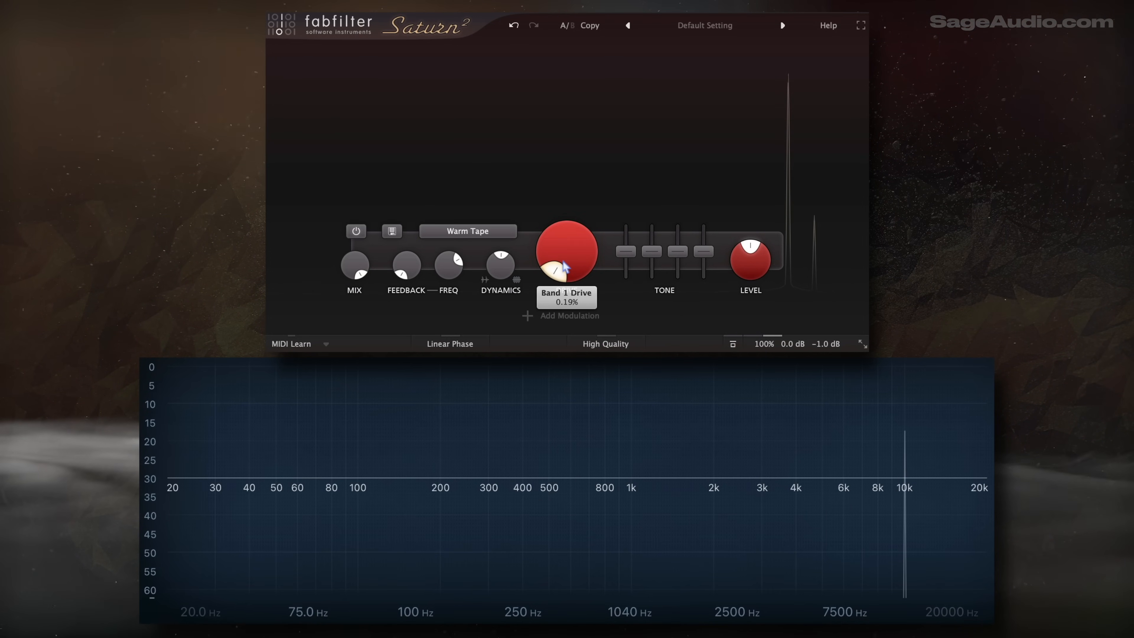
pyautogui.moveTo(567, 275); pyautogui.dragTo(573, 232)
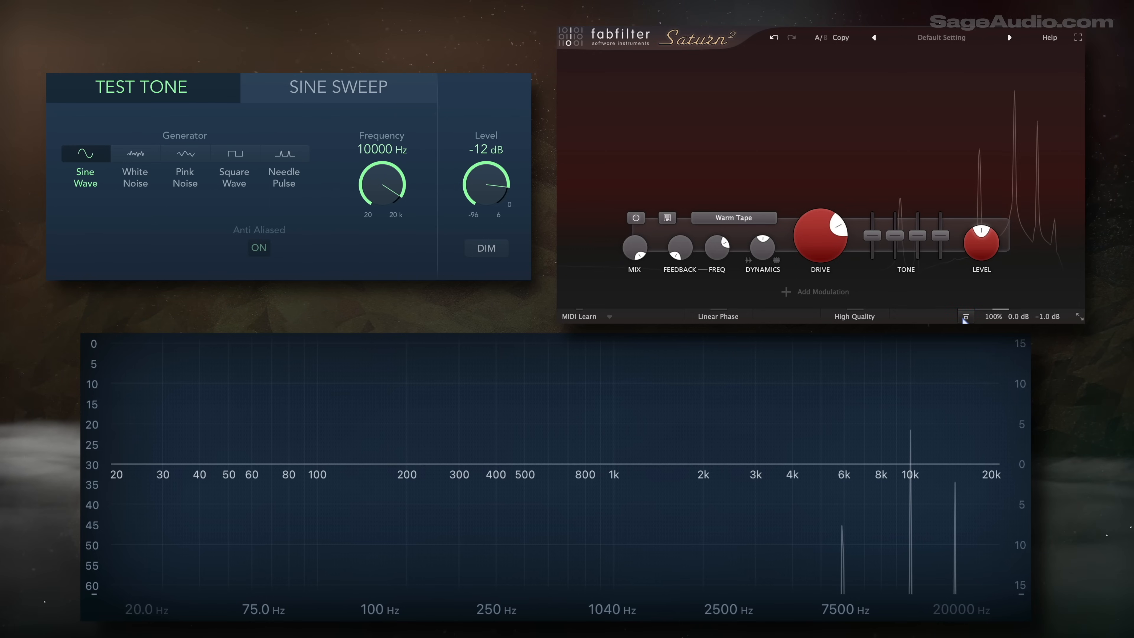
# - Switch Saturn 2's style to Warm Tube to view its long harmonic series
pyautogui.click(872, 463)
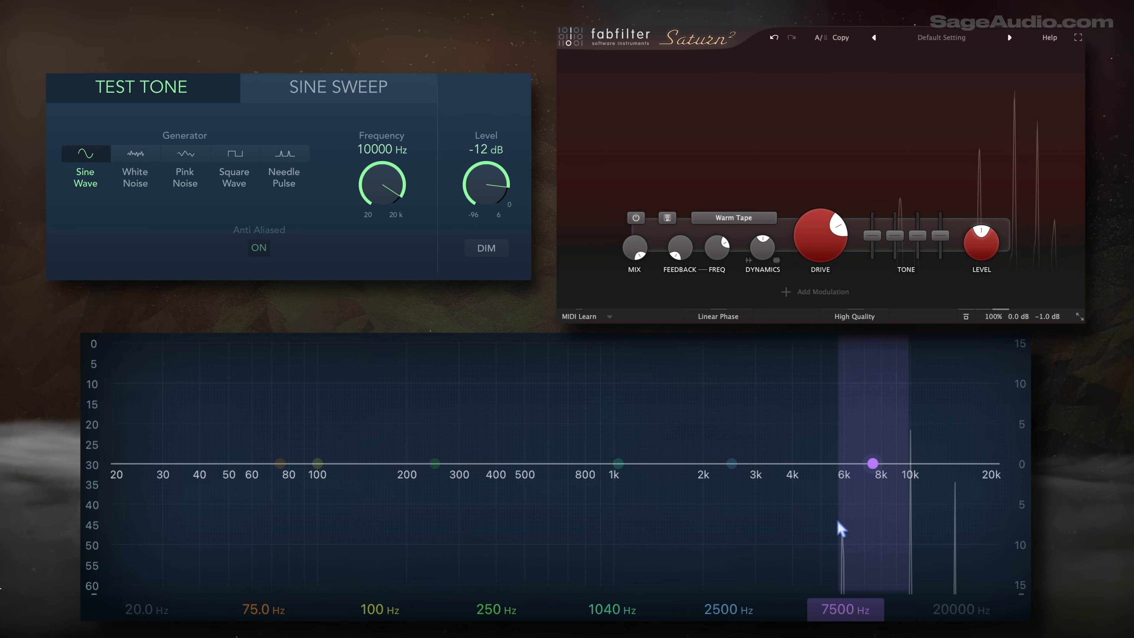
pyautogui.moveTo(969, 477)
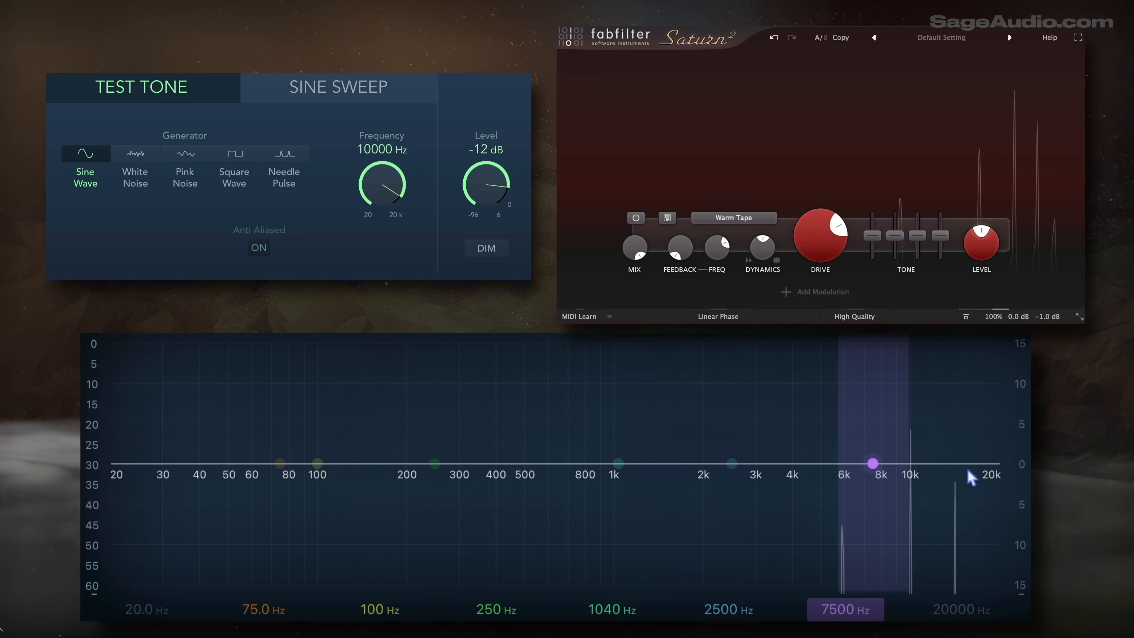
pyautogui.moveTo(991, 602)
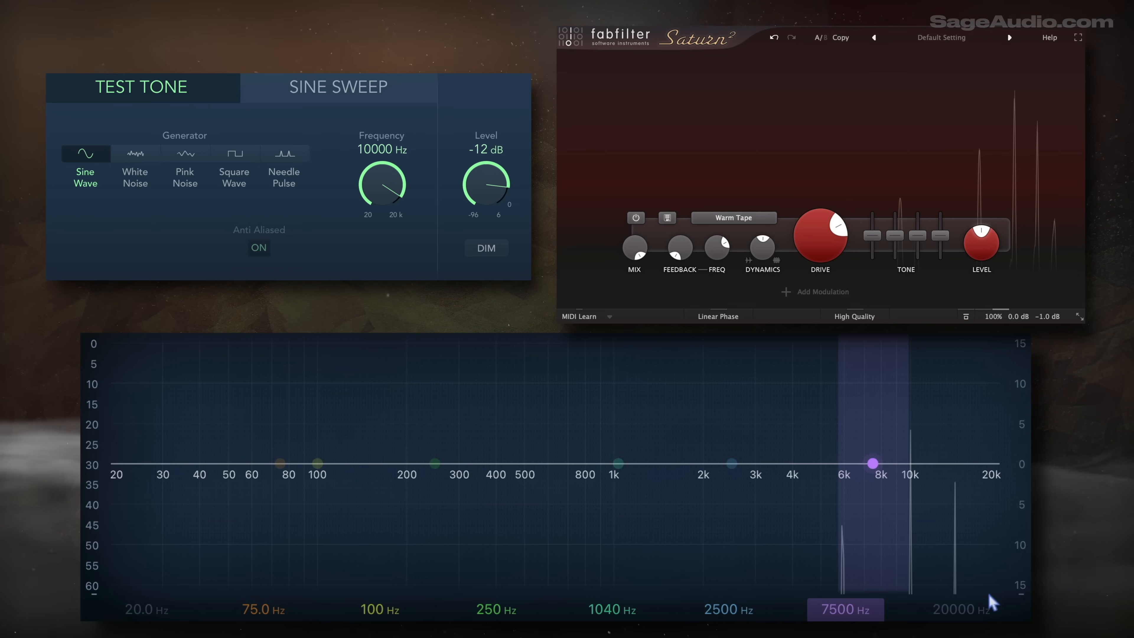
pyautogui.moveTo(896, 413)
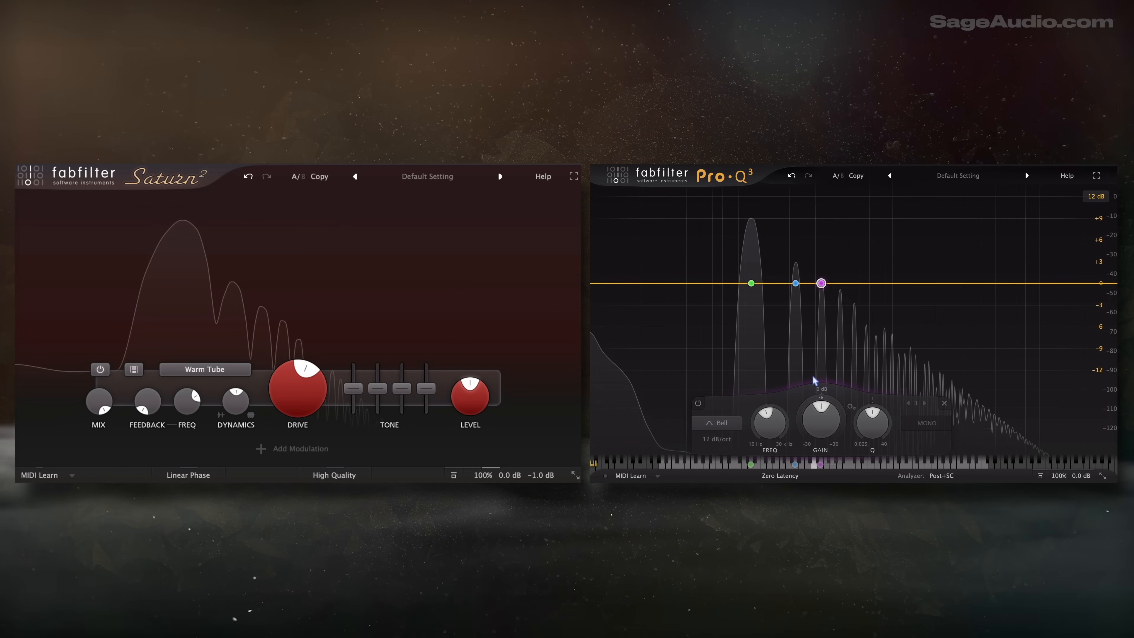
# - Close Saturn 2 and raise the downsampling so Pro-Q 3's analyzer shows aliasing again
pyautogui.click(821, 283)
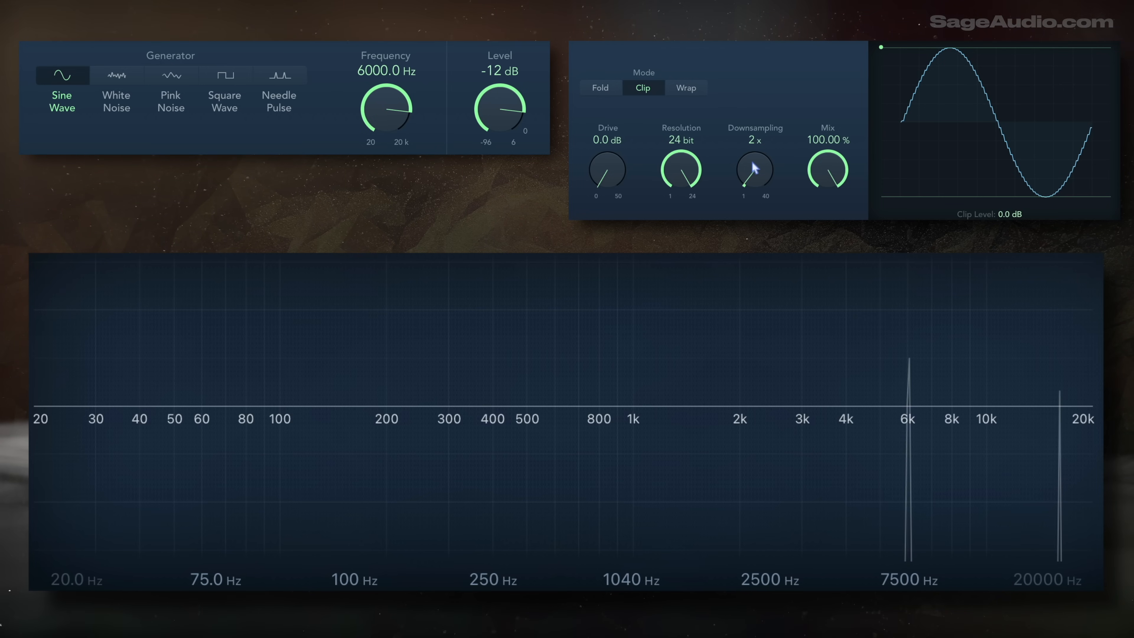
pyautogui.moveTo(755, 174); pyautogui.dragTo(760, 155)
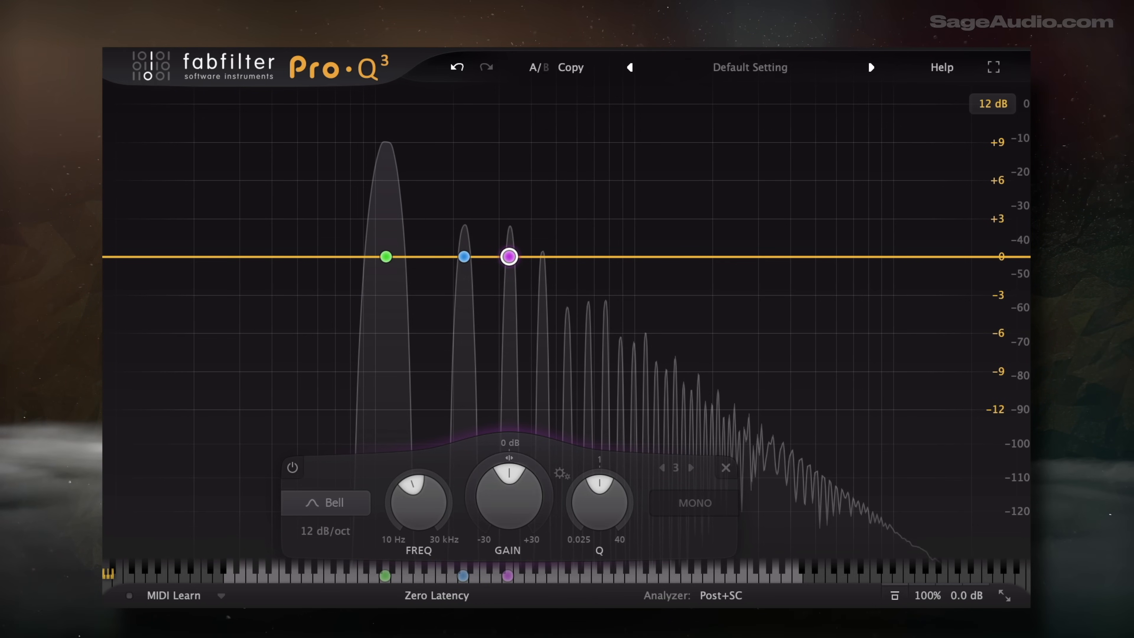
# - Select the first harmonic band, then band 2 sitting at 220 Hz on the second peak
pyautogui.click(386, 257)
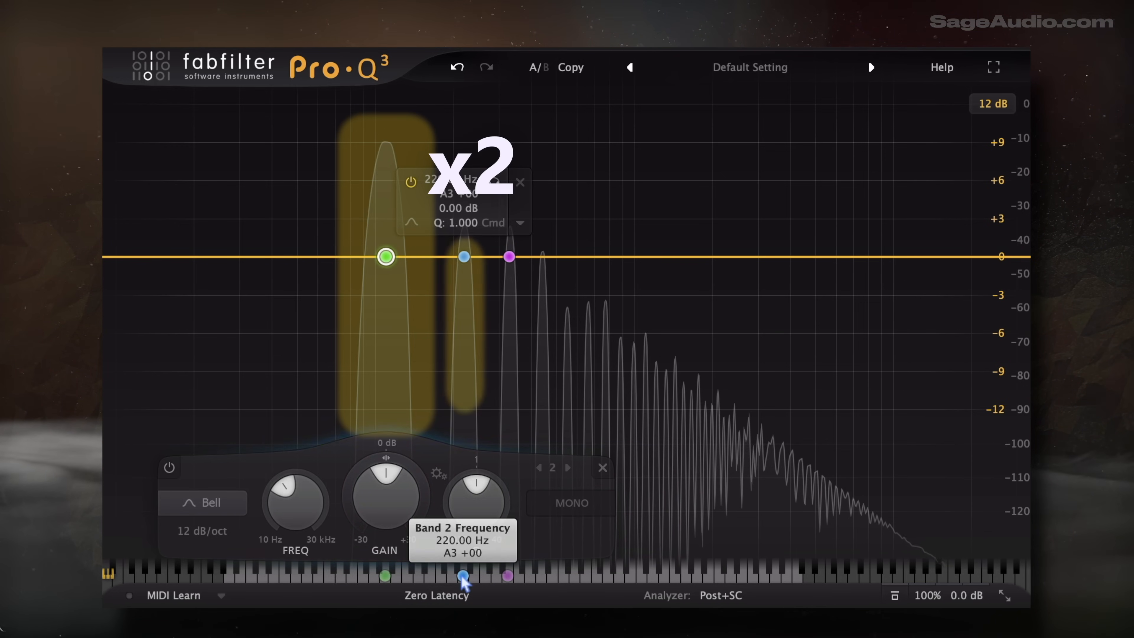
pyautogui.click(463, 256)
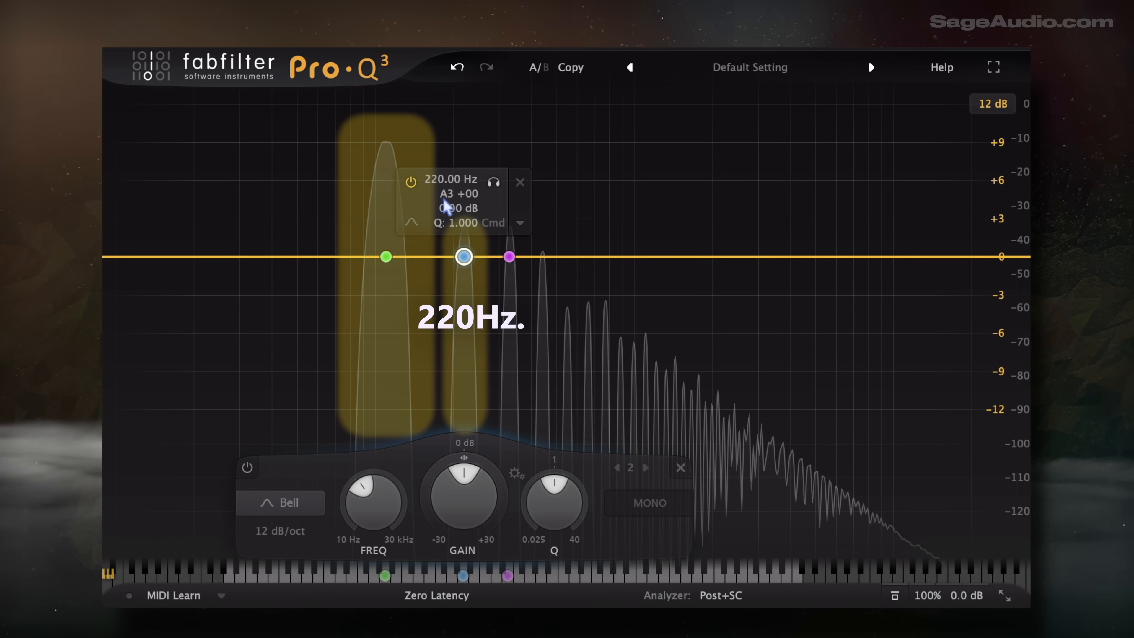
pyautogui.moveTo(463, 578)
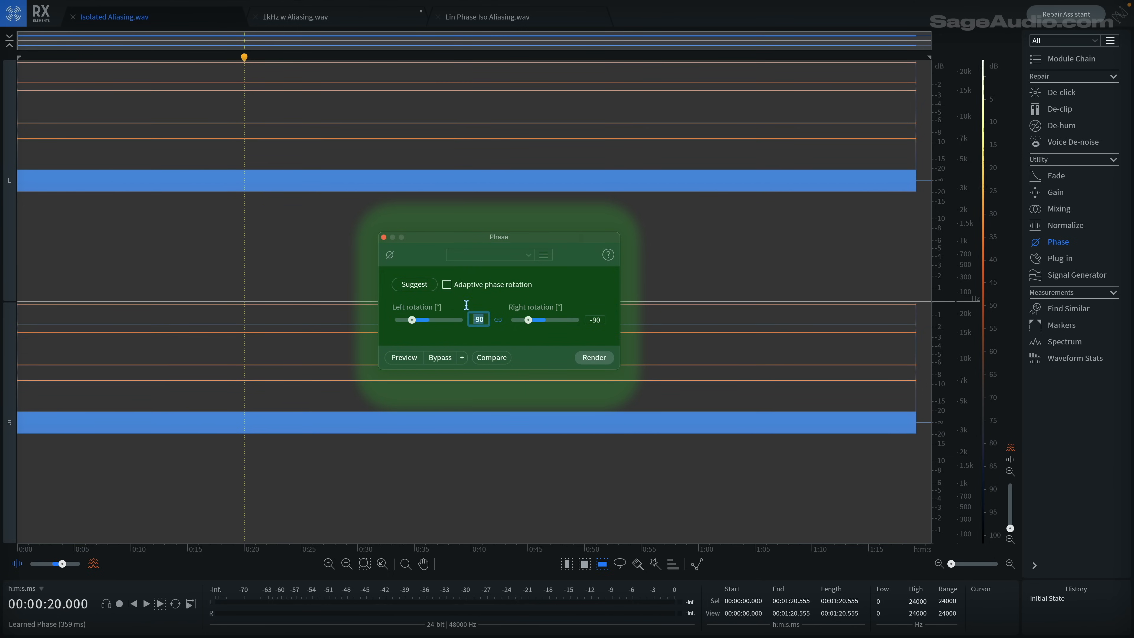
pyautogui.moveTo(337, 17)
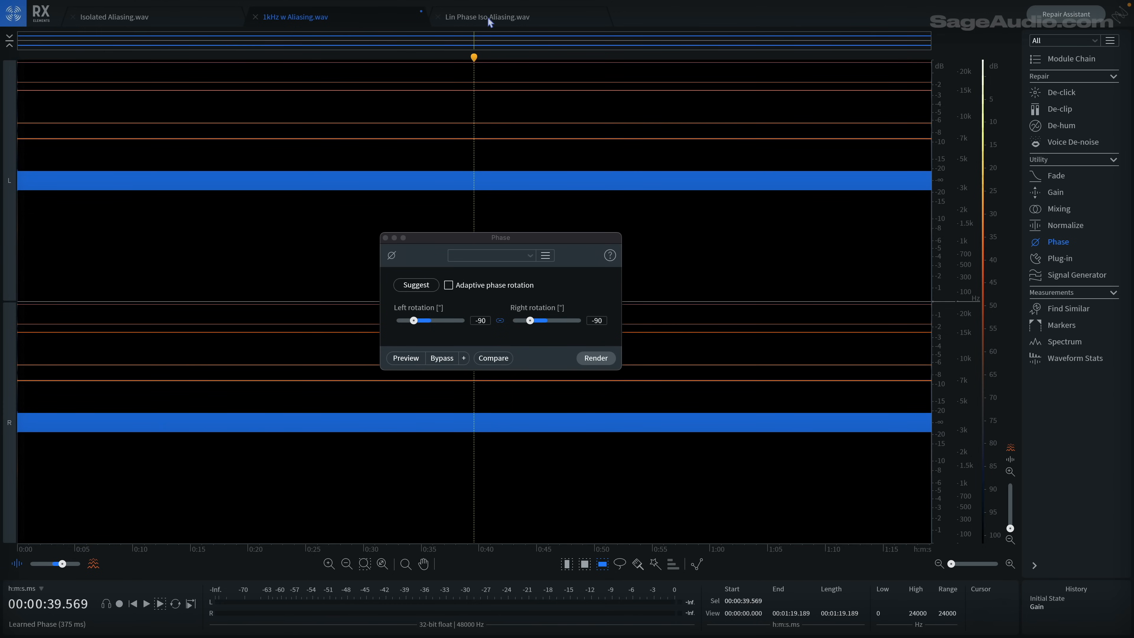
# - Load the Lin Phase Iso Aliasing file and set Left rotation to -90 degrees with channels linked
pyautogui.click(416, 284)
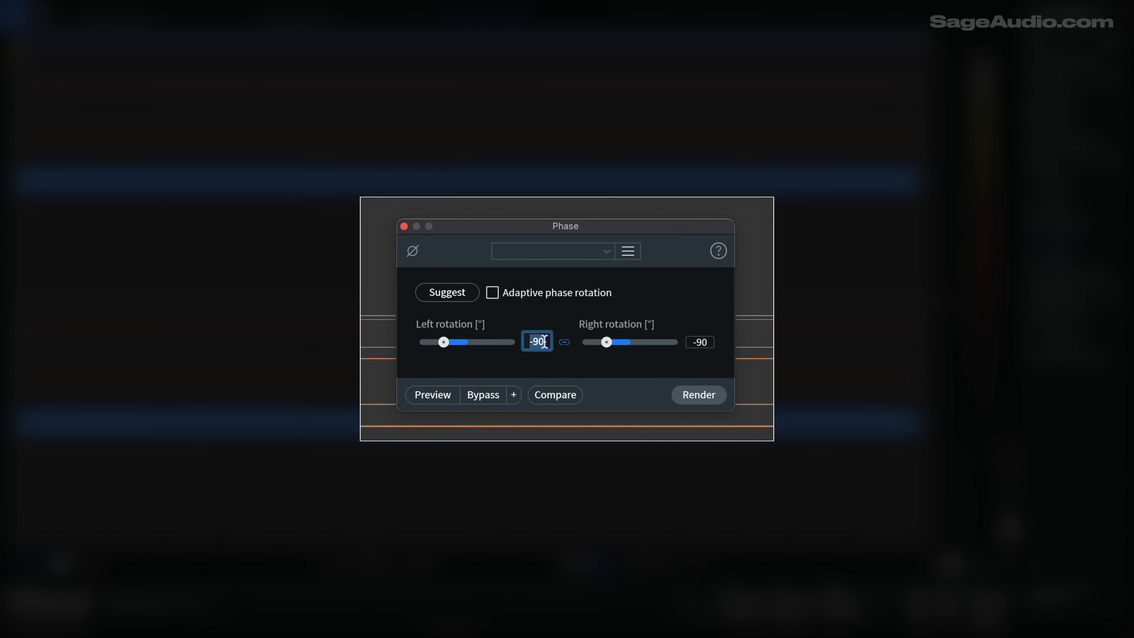
pyautogui.click(699, 341)
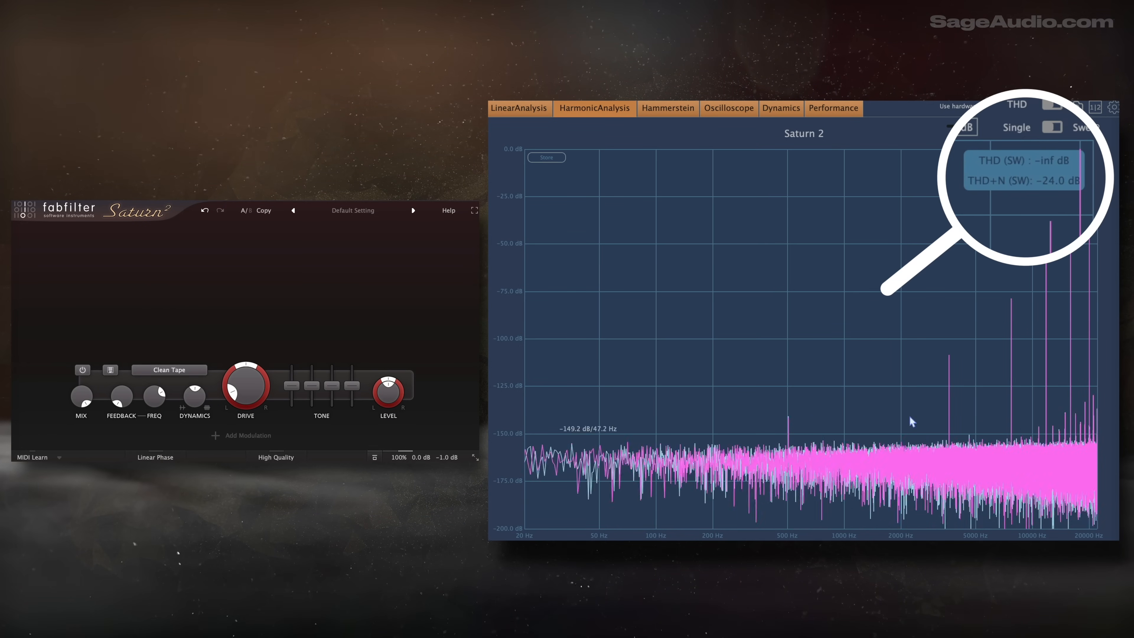
pyautogui.moveTo(623, 432)
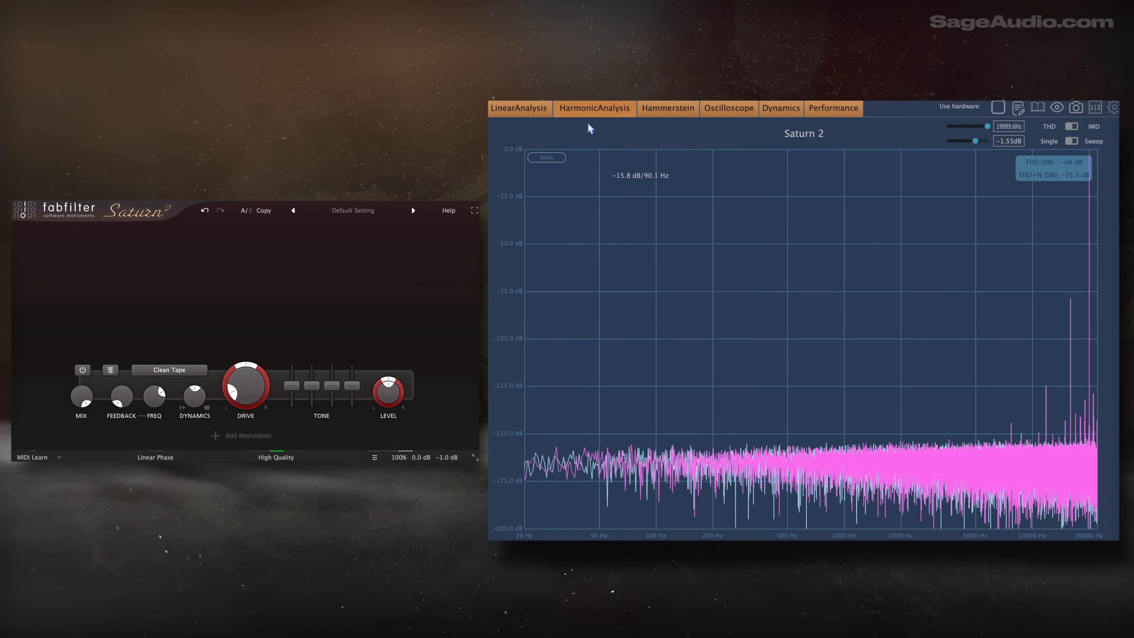
# - Show Saturn 2's frequency response in LinearAnalysis and set its drive to about 13%
pyautogui.click(519, 108)
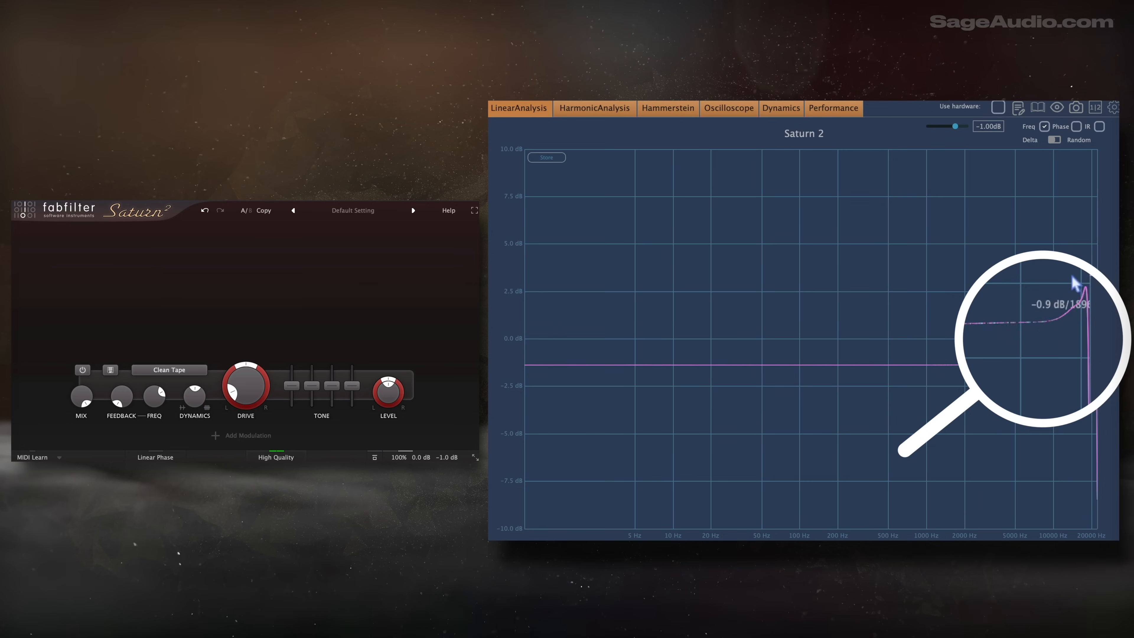
pyautogui.moveTo(246, 384); pyautogui.dragTo(239, 394)
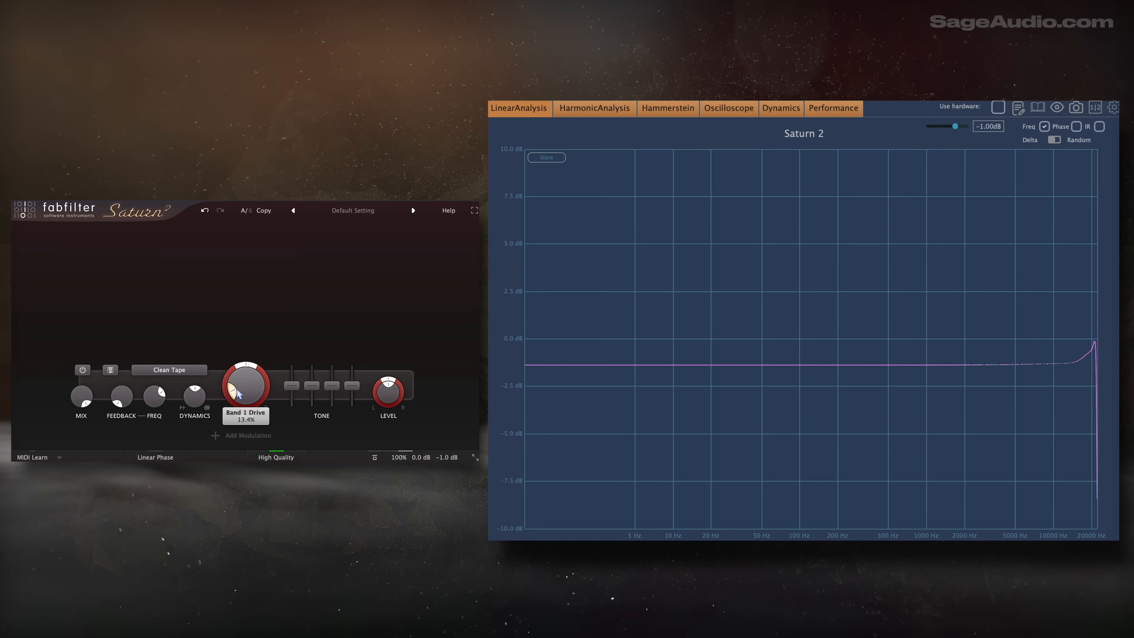
pyautogui.moveTo(246, 384); pyautogui.dragTo(242, 413)
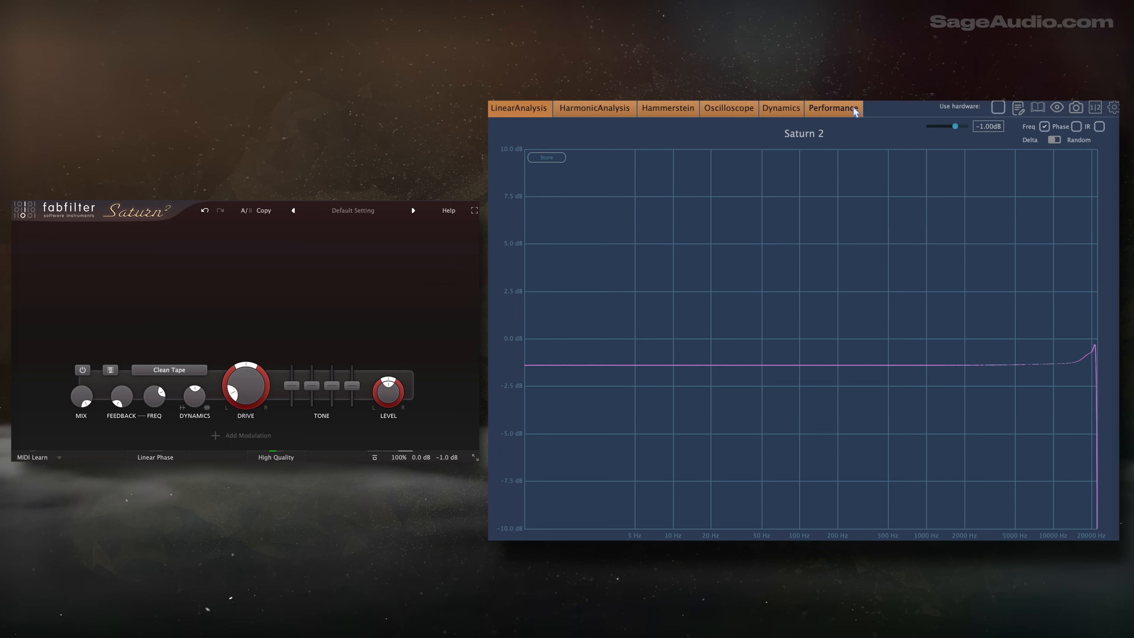
# - View the Performance and Dynamics tests, then return to HarmonicAnalysis for Saturn 2
pyautogui.click(833, 107)
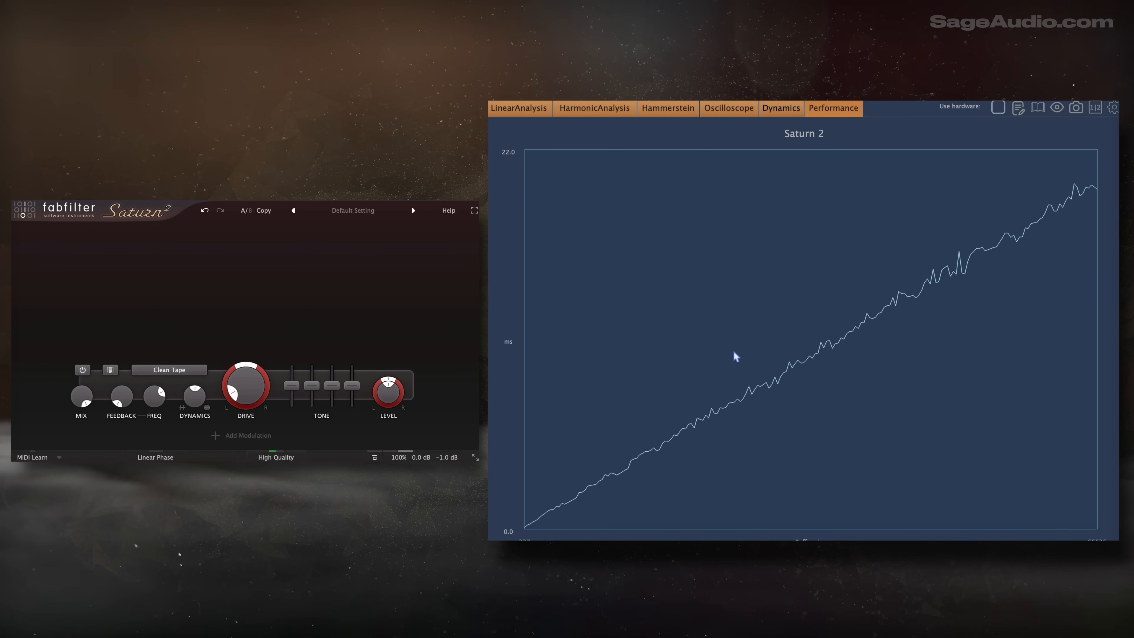
pyautogui.click(781, 107)
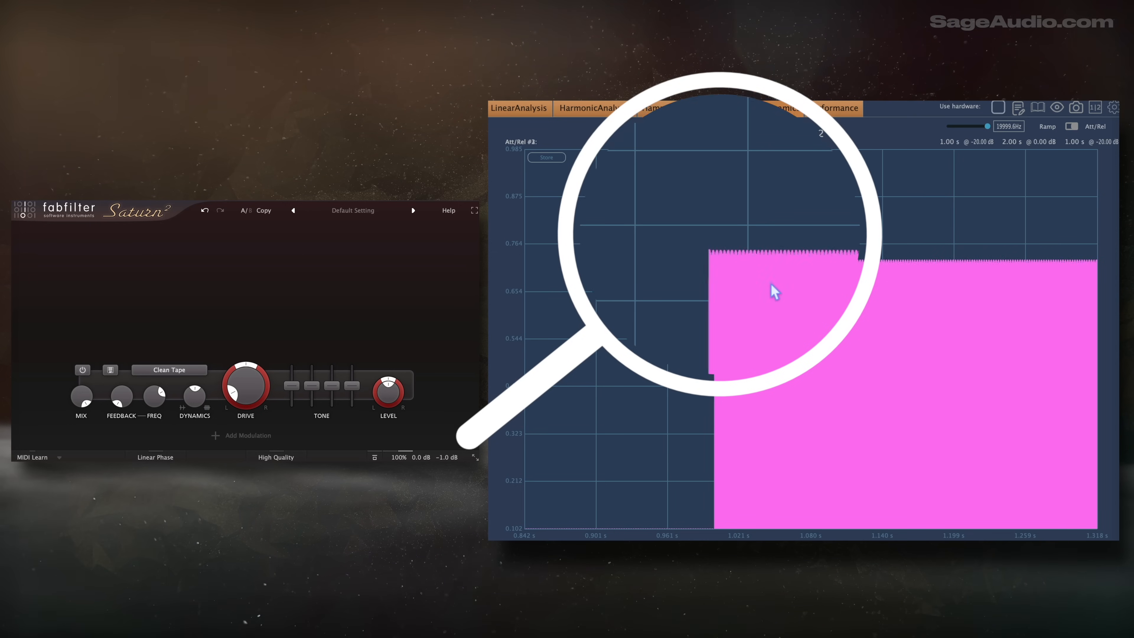
pyautogui.click(594, 108)
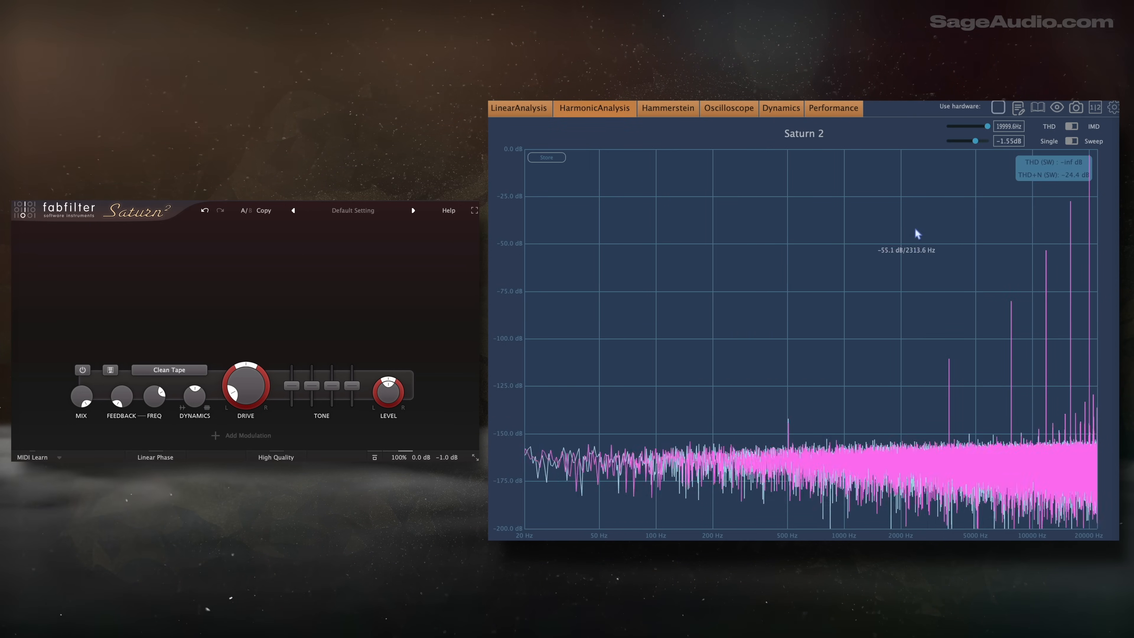
pyautogui.moveTo(986, 126); pyautogui.dragTo(957, 126)
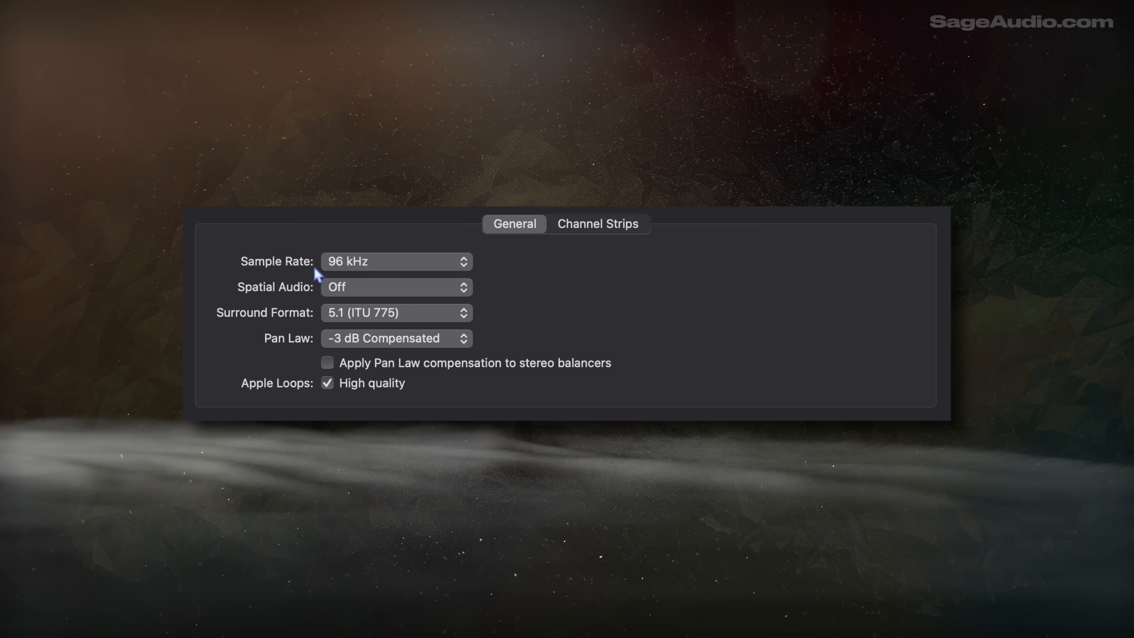
# - Set the project sample rate to 96 kHz and change Bitcrusher's downsampling factor
pyautogui.click(355, 261)
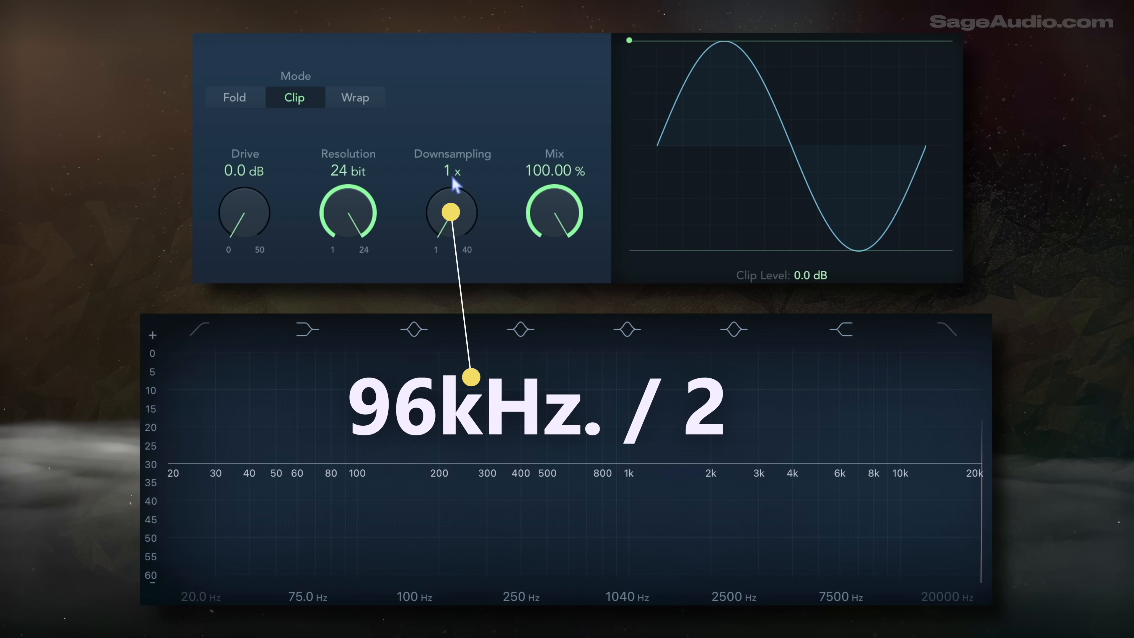
pyautogui.moveTo(451, 212); pyautogui.dragTo(452, 202)
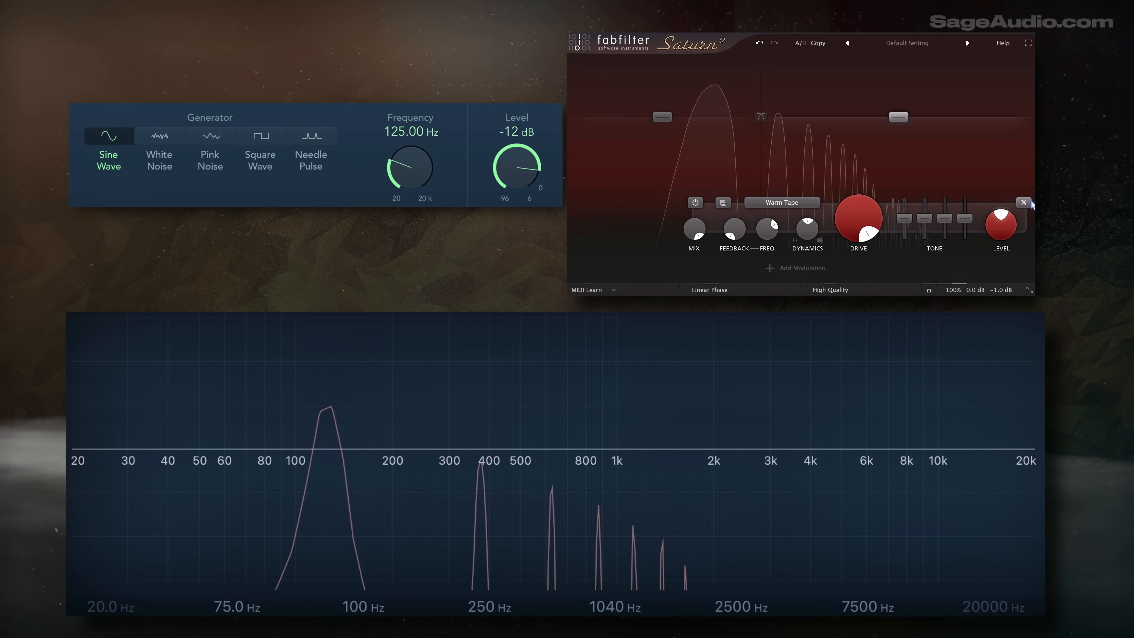
# - Sweep the Test Oscillator frequency from 125 Hz up to 3600 Hz through Saturn 2
pyautogui.moveTo(410, 168); pyautogui.dragTo(412, 163)
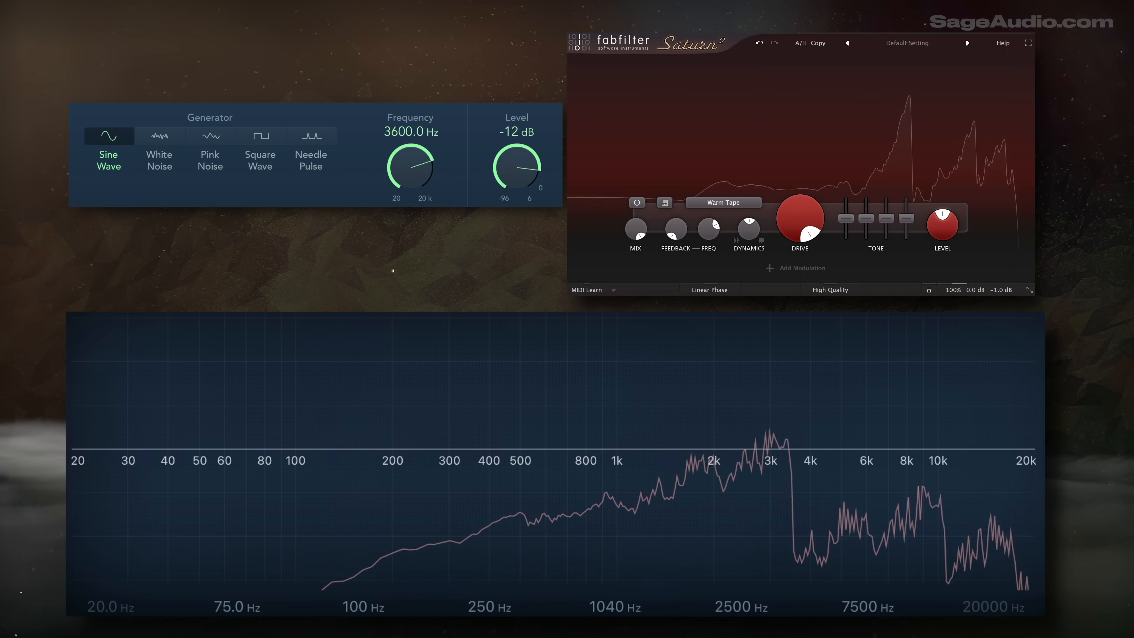
pyautogui.moveTo(411, 171); pyautogui.dragTo(411, 151)
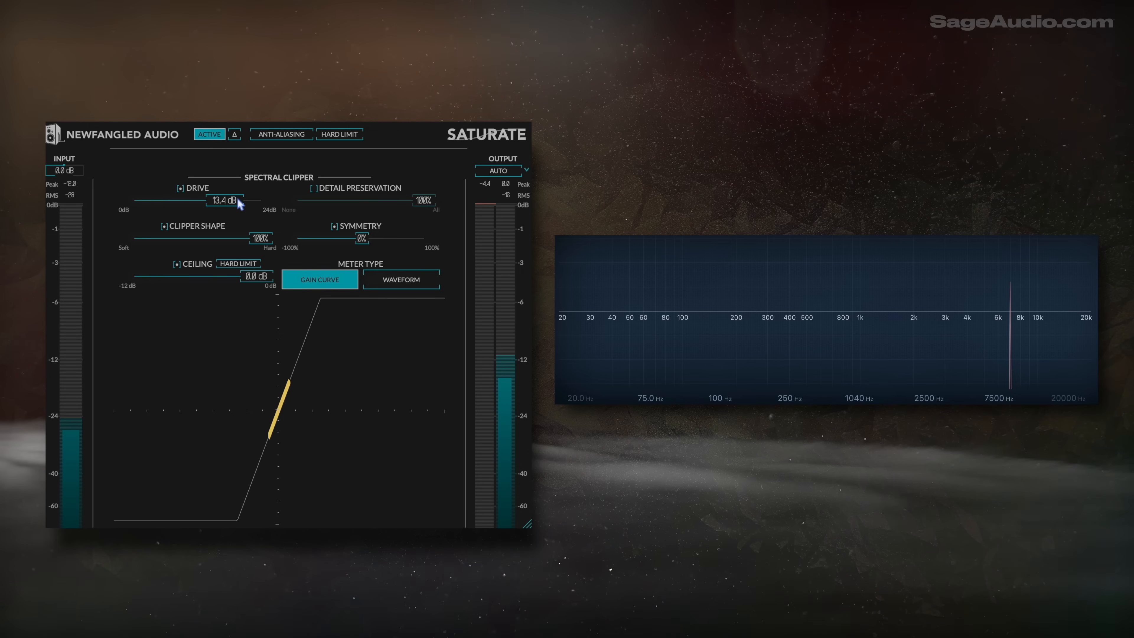
# - Raise Saturate's Spectral Clipper Drive to about 13.4 dB while the analyzer keeps one clean spike
pyautogui.moveTo(232, 201); pyautogui.dragTo(261, 201)
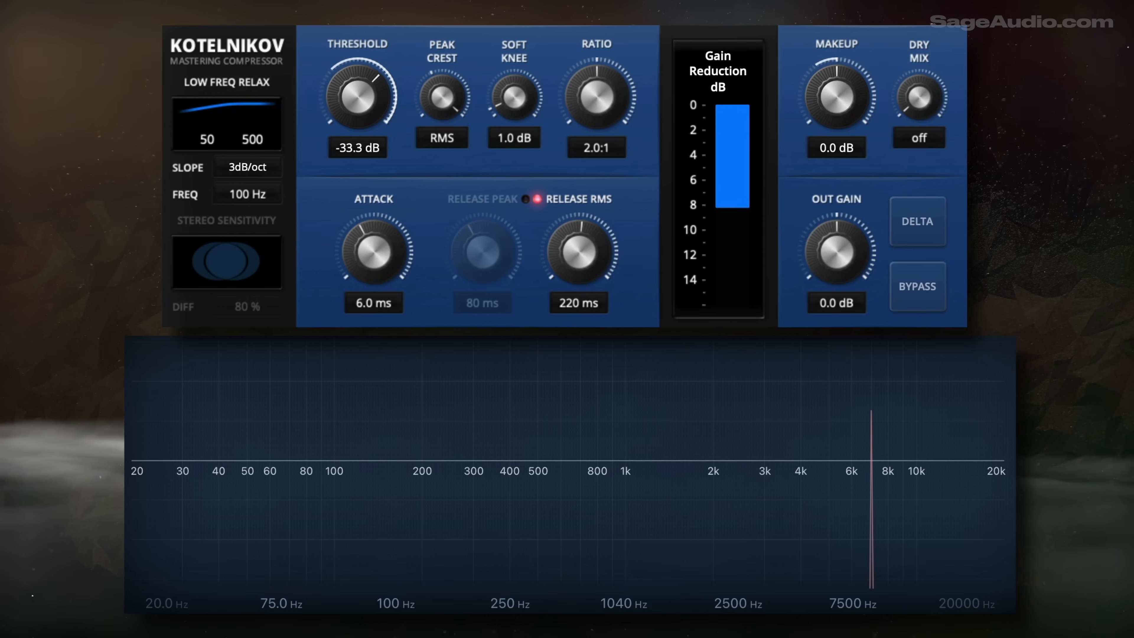
# - Pull Kotelnikov's Threshold from -33.3 dB down to -42.2 dB for about 13 dB of clean reduction
pyautogui.moveTo(359, 94); pyautogui.dragTo(355, 109)
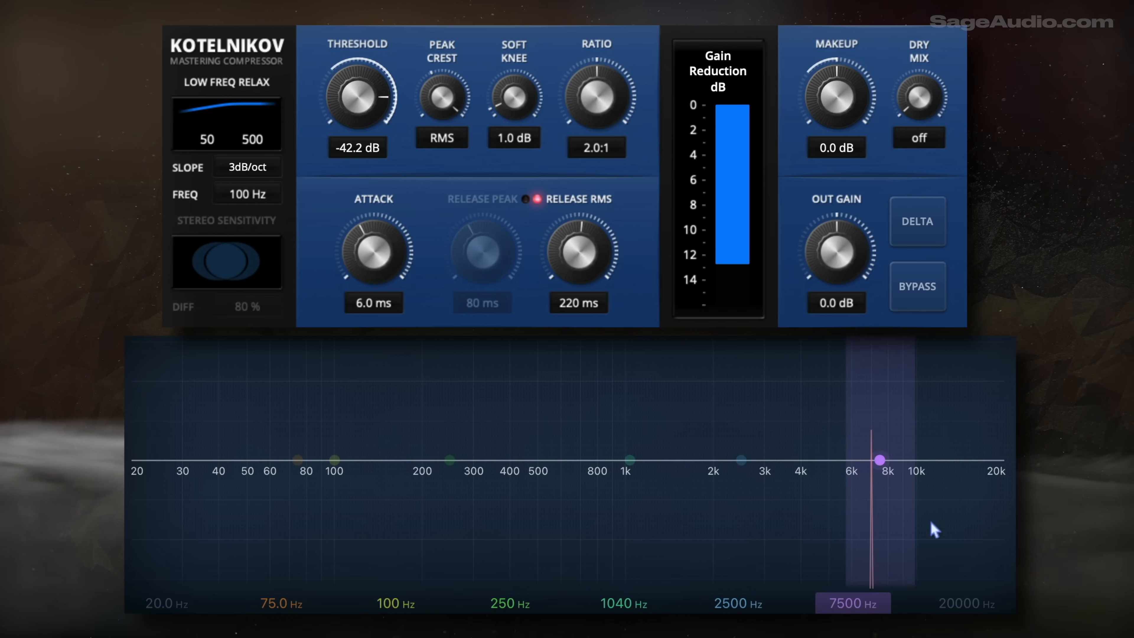